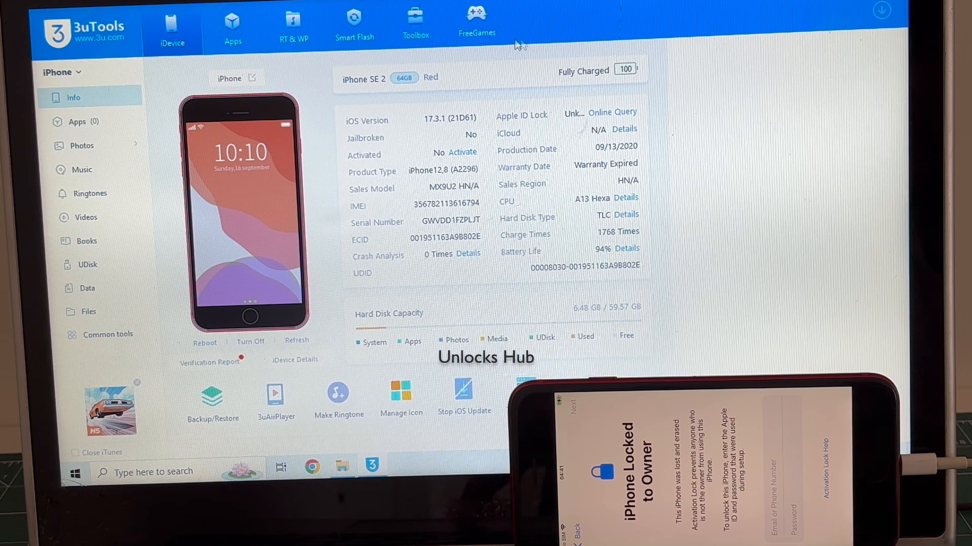
# Switch 3uTools to the Smart Flash section and enter Pro Flash mode
pyautogui.click(354, 25)
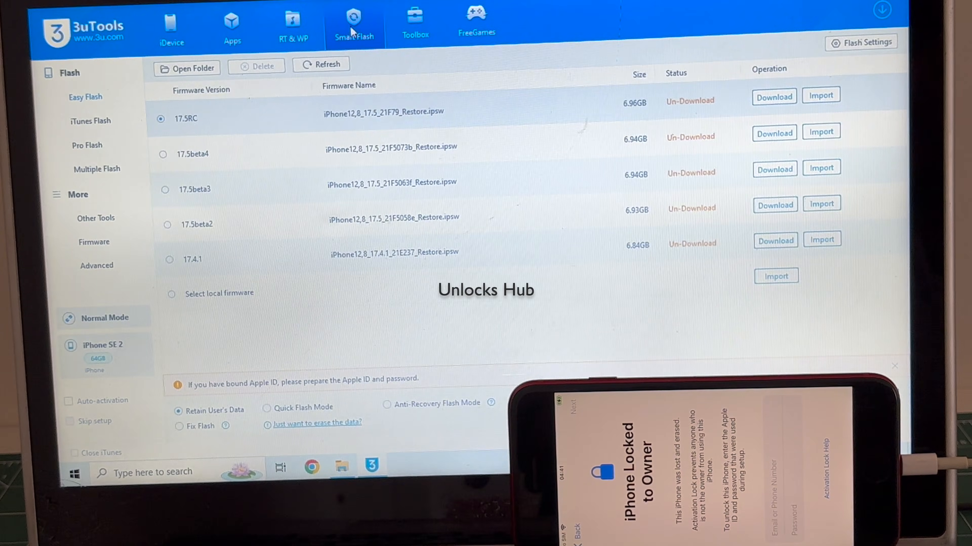
pyautogui.click(86, 145)
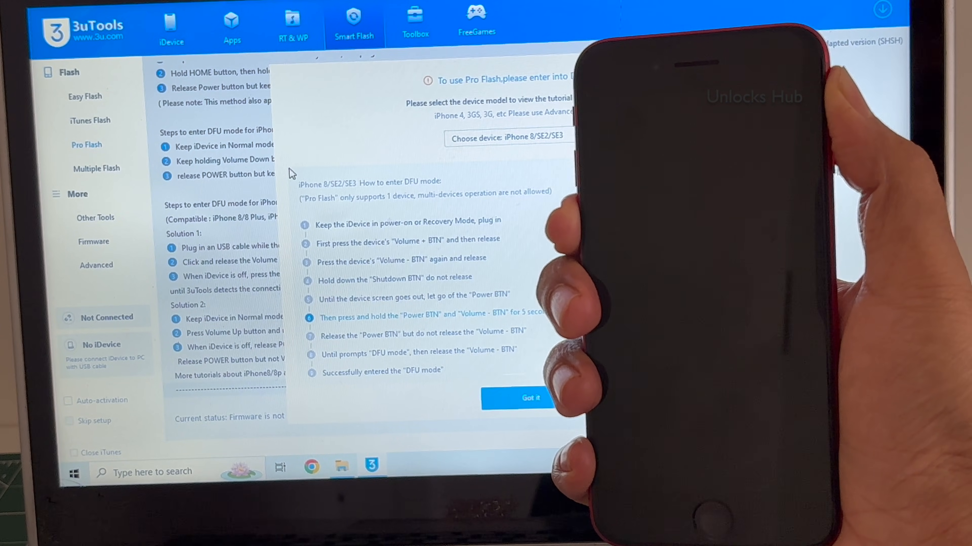
# Dismiss the DFU instructions and download the iPhone SE 2's SHSH backups
pyautogui.click(529, 397)
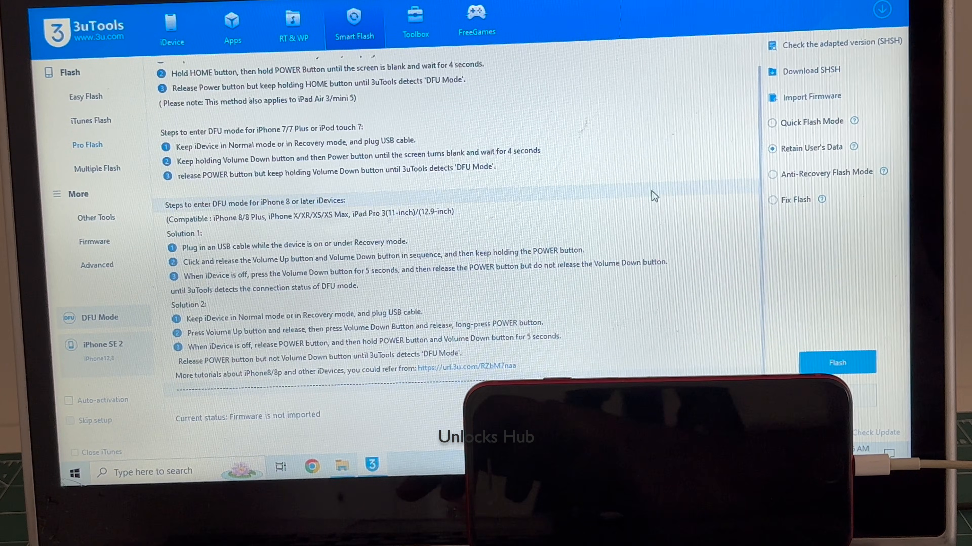
pyautogui.click(838, 42)
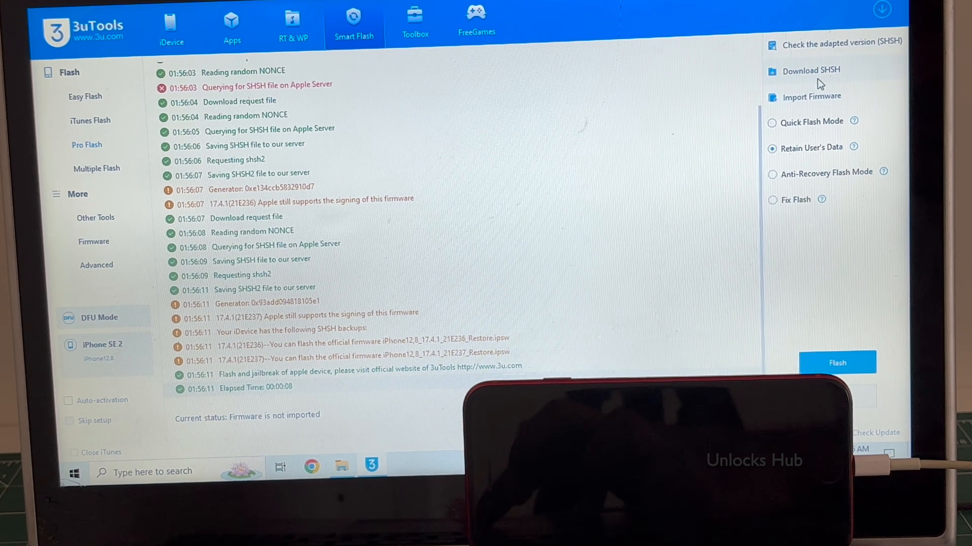
# Import the iOS 17.4.1 iPhone SE 2020 .ipsw as the firmware to flash
pyautogui.click(814, 96)
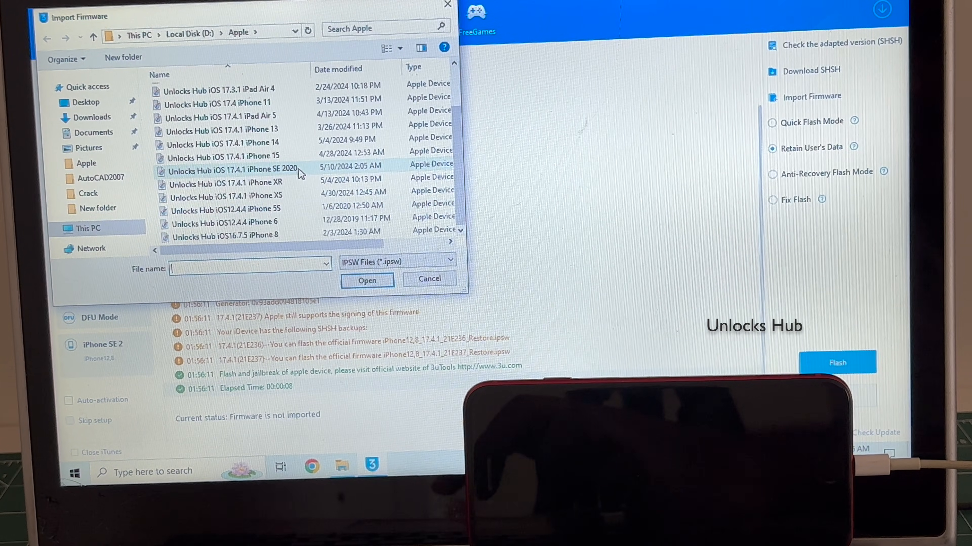
pyautogui.click(231, 169)
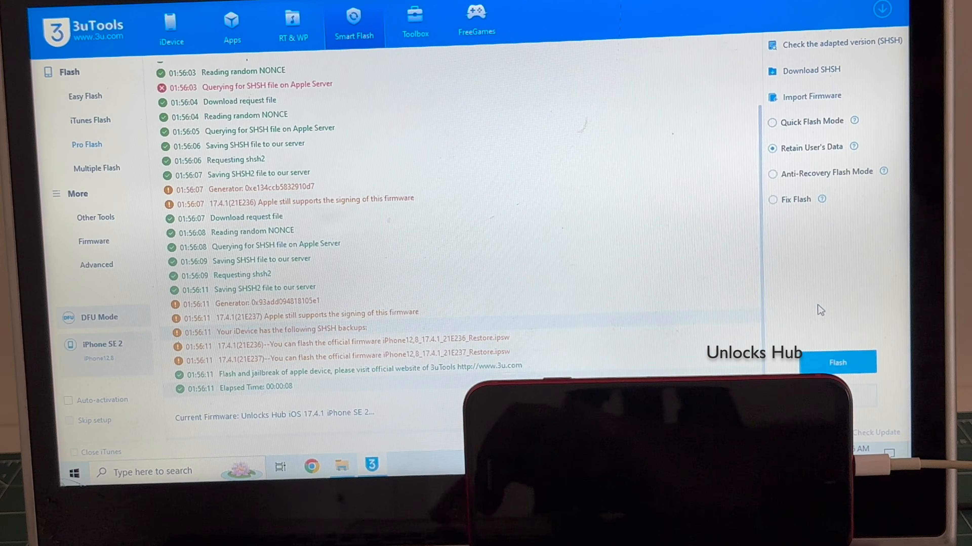
# Start the flash with Retain User's Data and confirm the Reminder with Yes
pyautogui.click(838, 362)
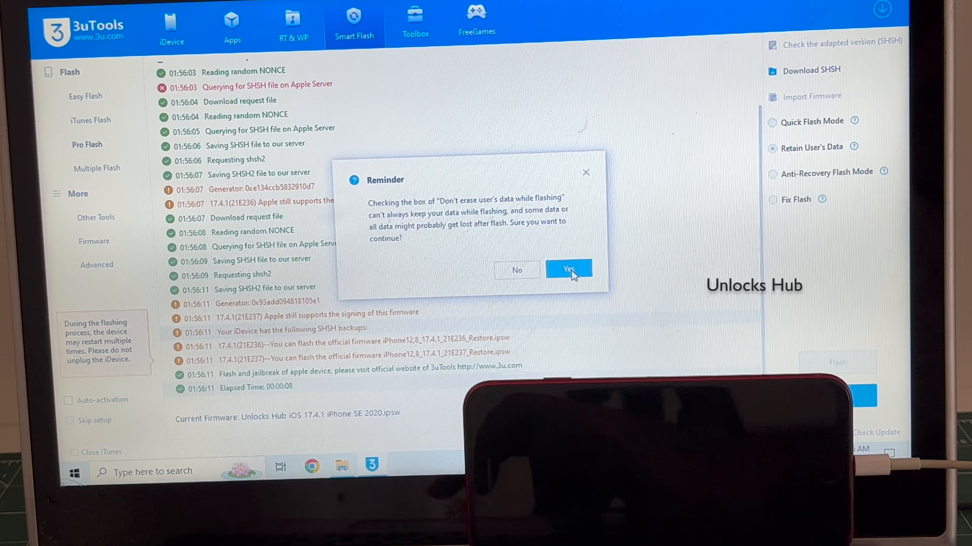
pyautogui.click(568, 269)
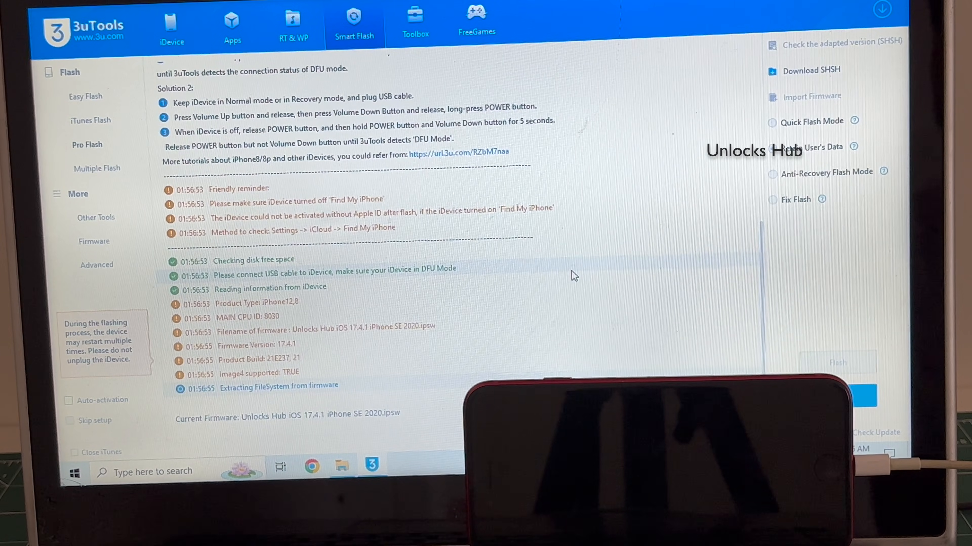
pyautogui.click(772, 147)
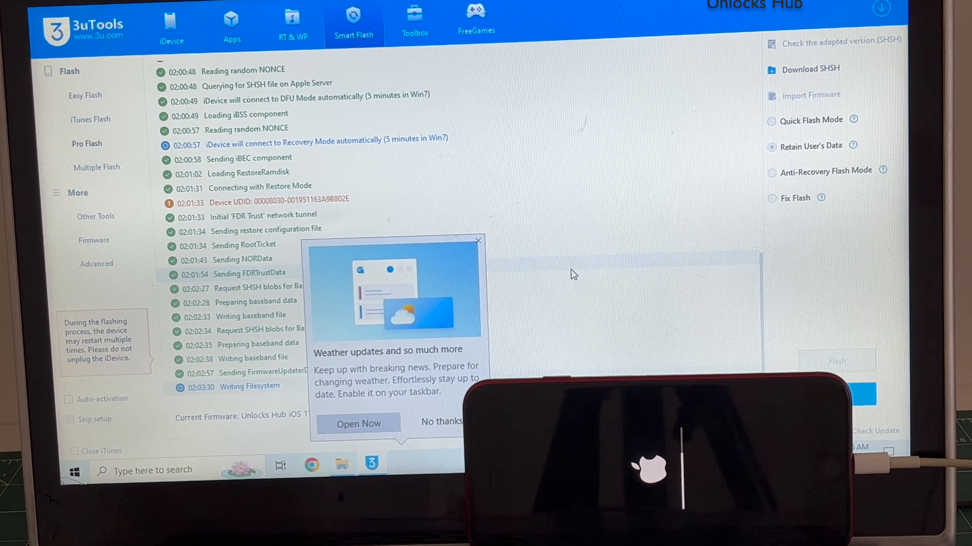
# Dismiss the Windows weather popup with No thanks while flashing continues
pyautogui.click(441, 421)
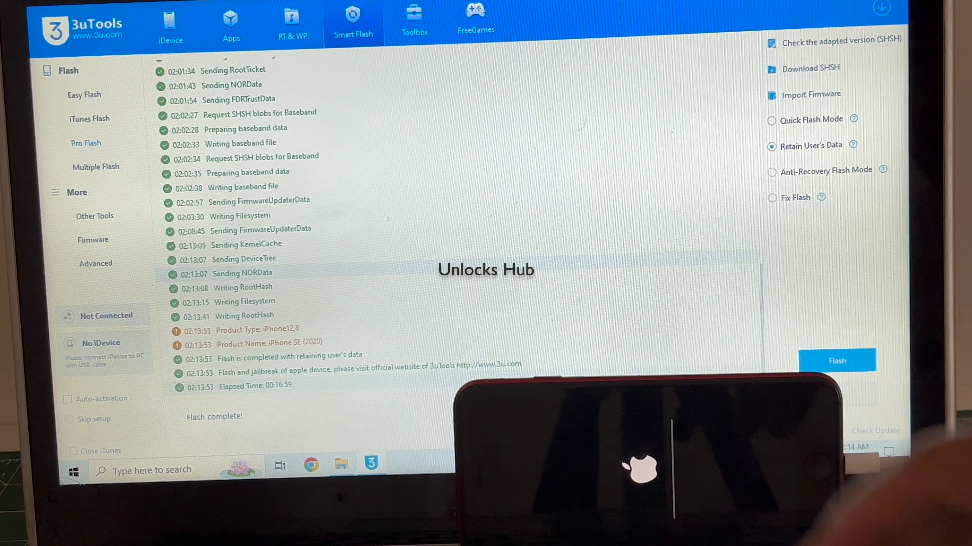
# Return to the Pro Flash sidebar entry once the flash reports complete
pyautogui.click(86, 143)
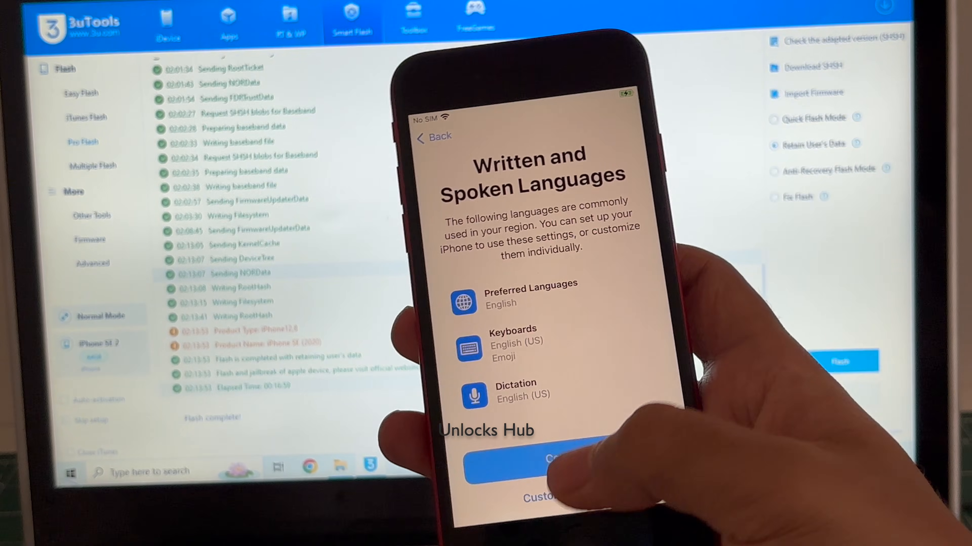
# Continue past Written and Spoken Languages keeping the suggested settings
pyautogui.click(530, 461)
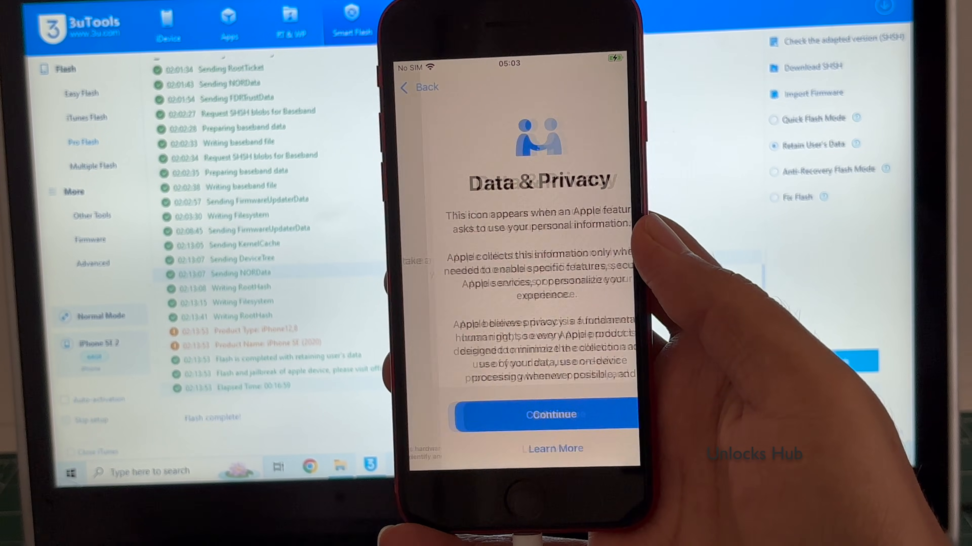
# Skip Touch ID, passcode and Apple ID, agree to the terms, and accept automatic updates
pyautogui.click(548, 415)
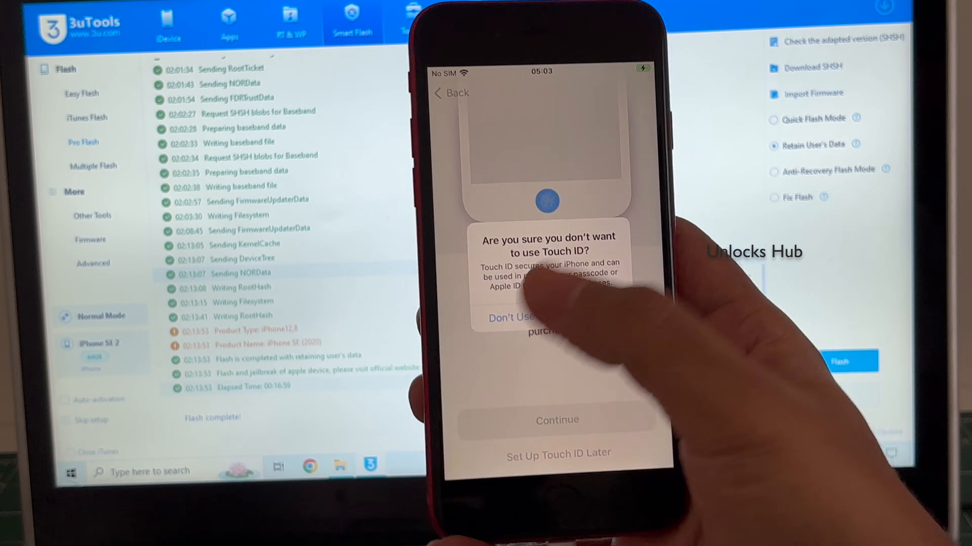
pyautogui.click(509, 318)
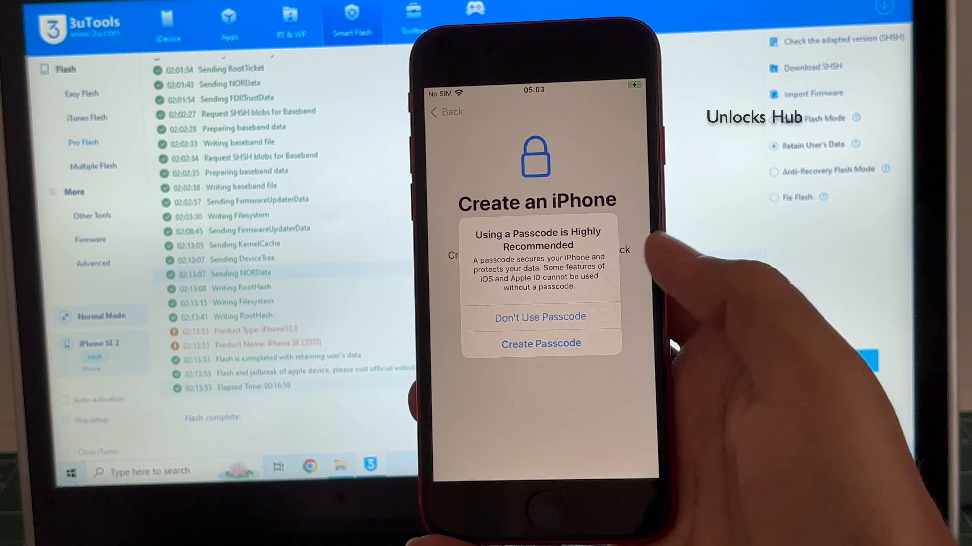
pyautogui.click(539, 317)
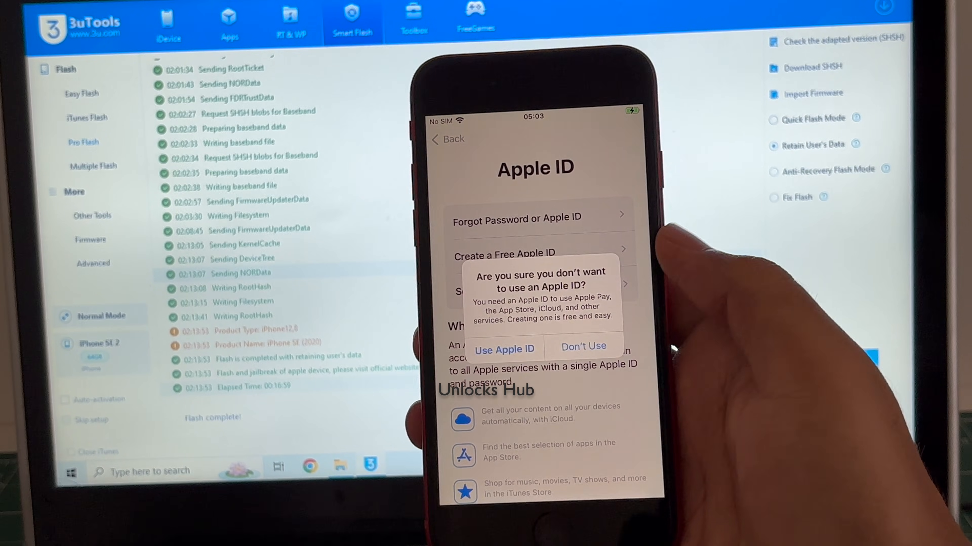
pyautogui.click(582, 346)
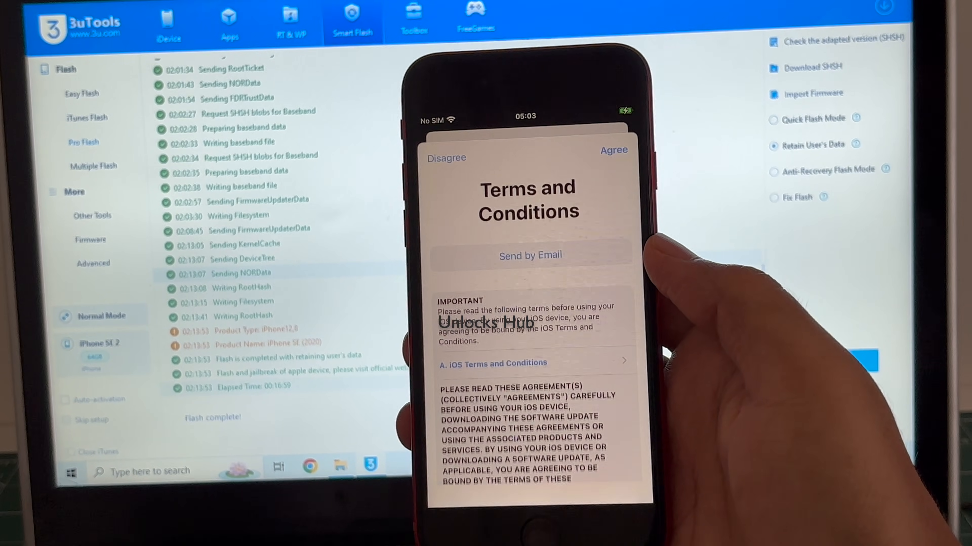
pyautogui.click(613, 151)
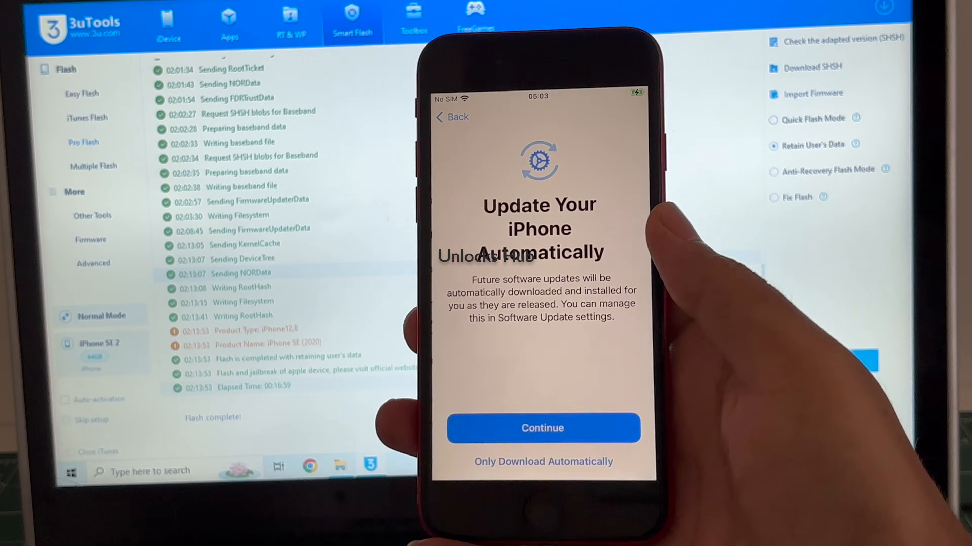
pyautogui.click(541, 428)
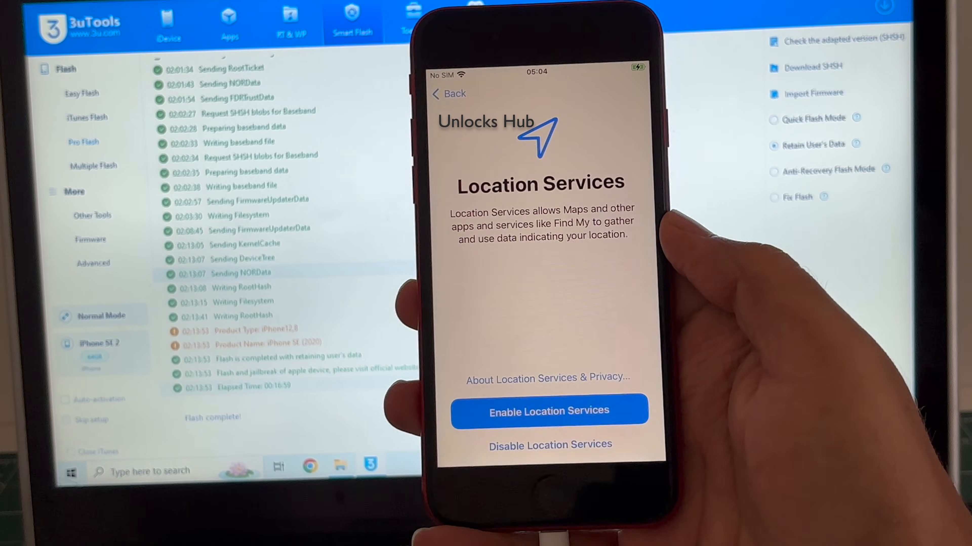
# Settle Location Services, finish setup, and choose Sign in Manually for Apple ID
pyautogui.click(548, 411)
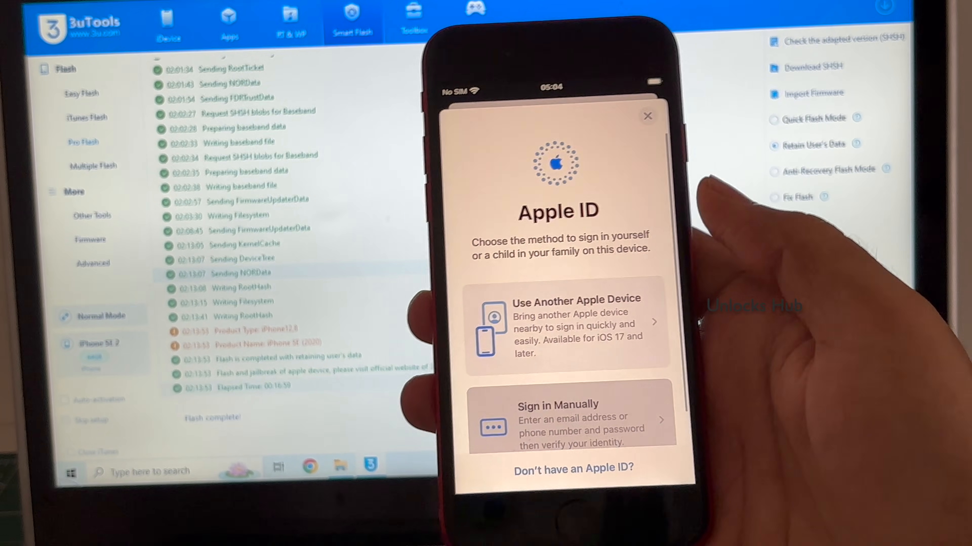
pyautogui.click(557, 404)
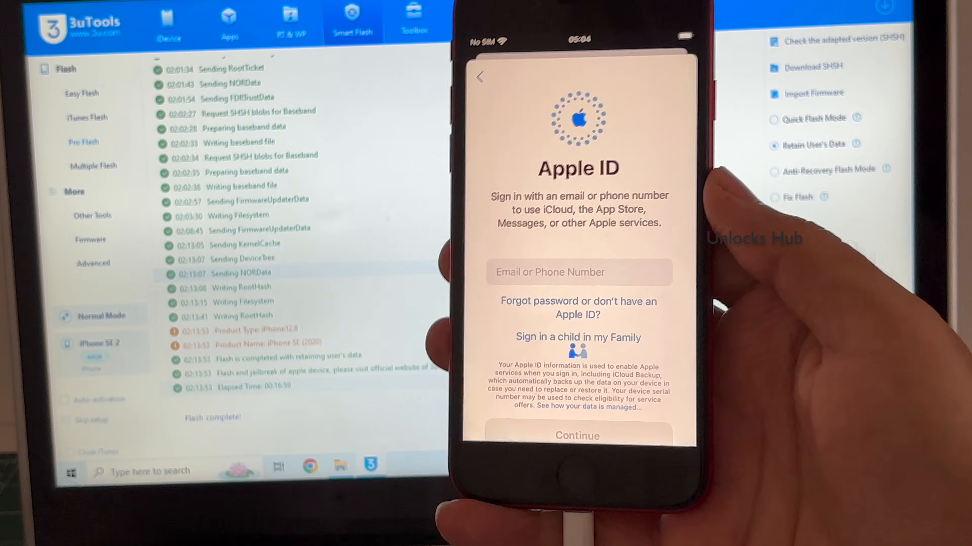